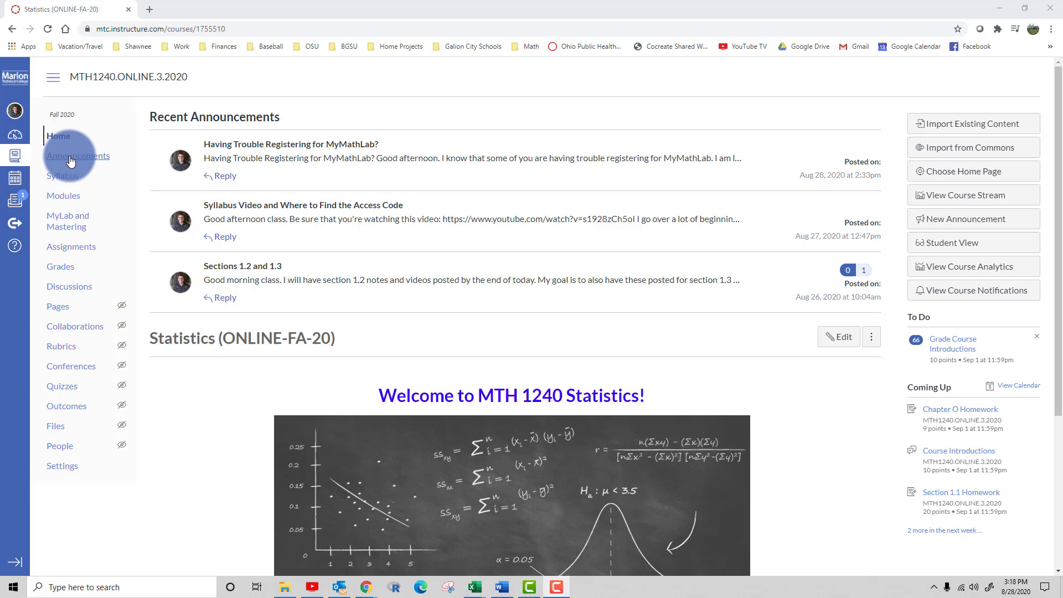
mouse_move(66, 223)
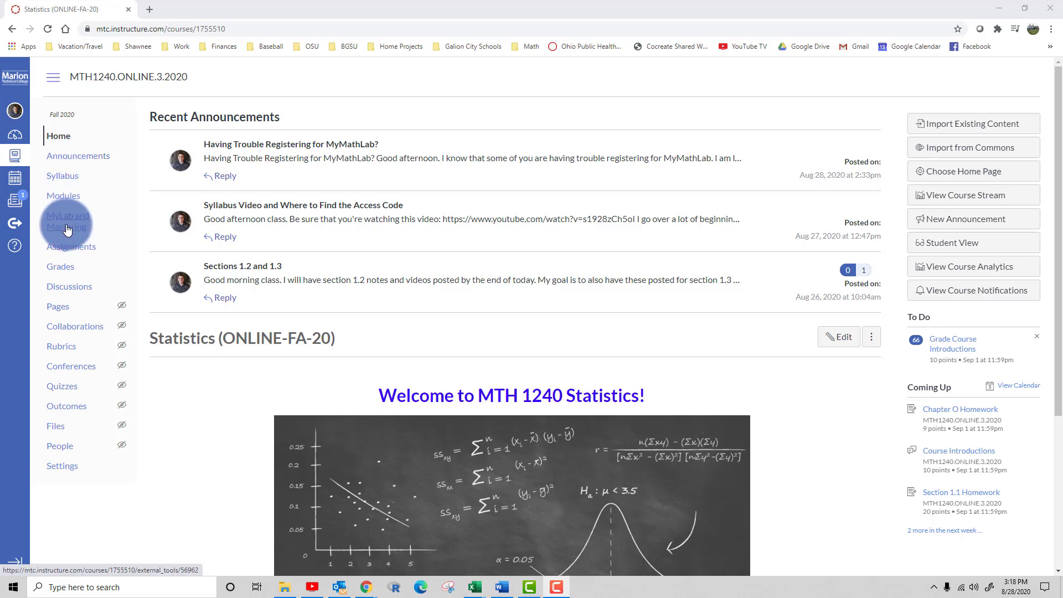
- Open the MyLab and Mastering tool from the Canvas course navigation
click(67, 221)
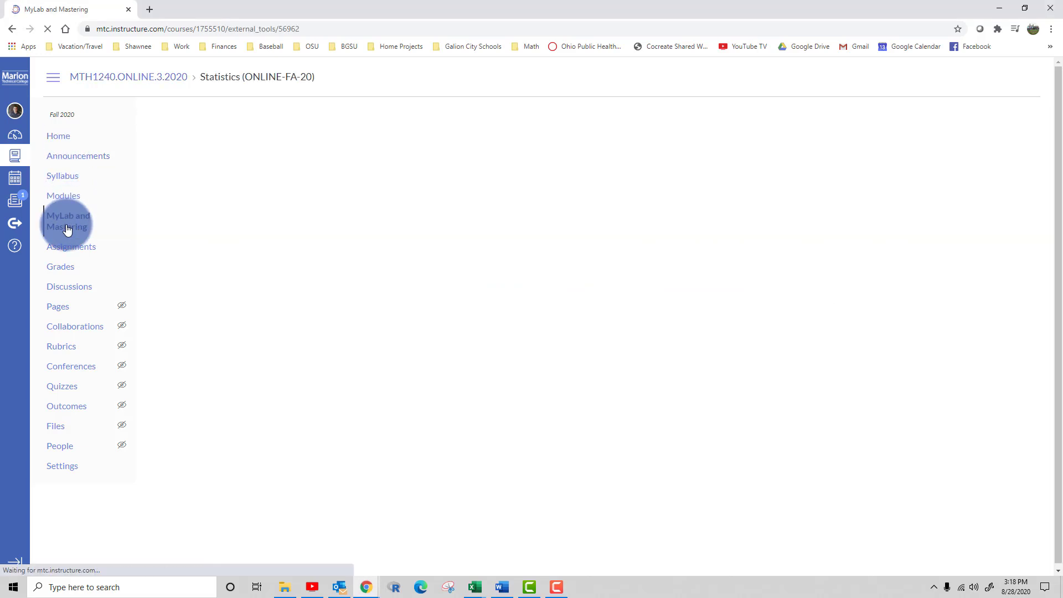
click(68, 221)
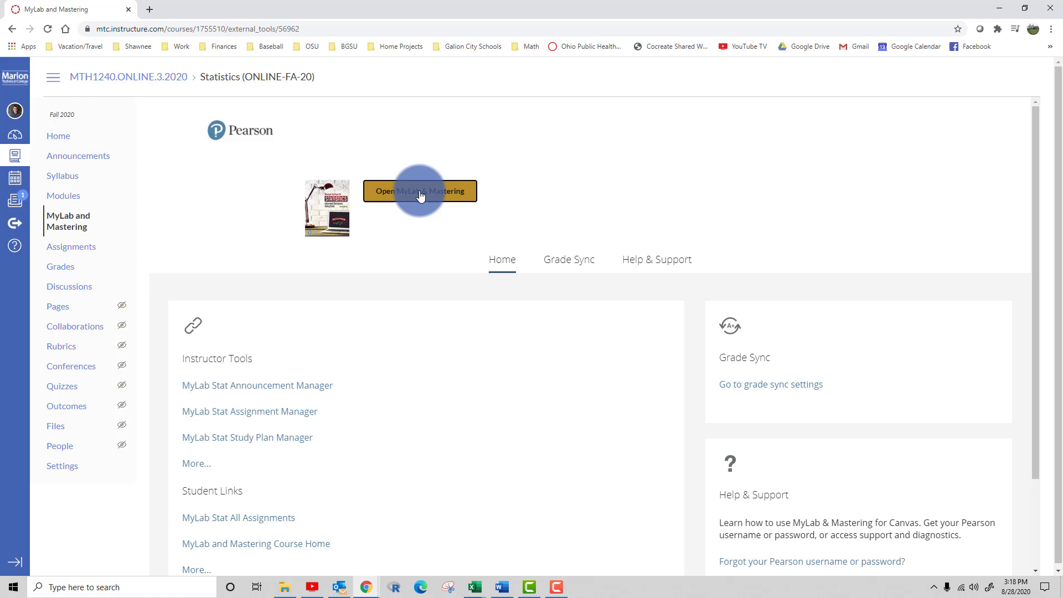
- Launch MyLab Statistics for MTH 1240 and show its eText Contents page
click(420, 191)
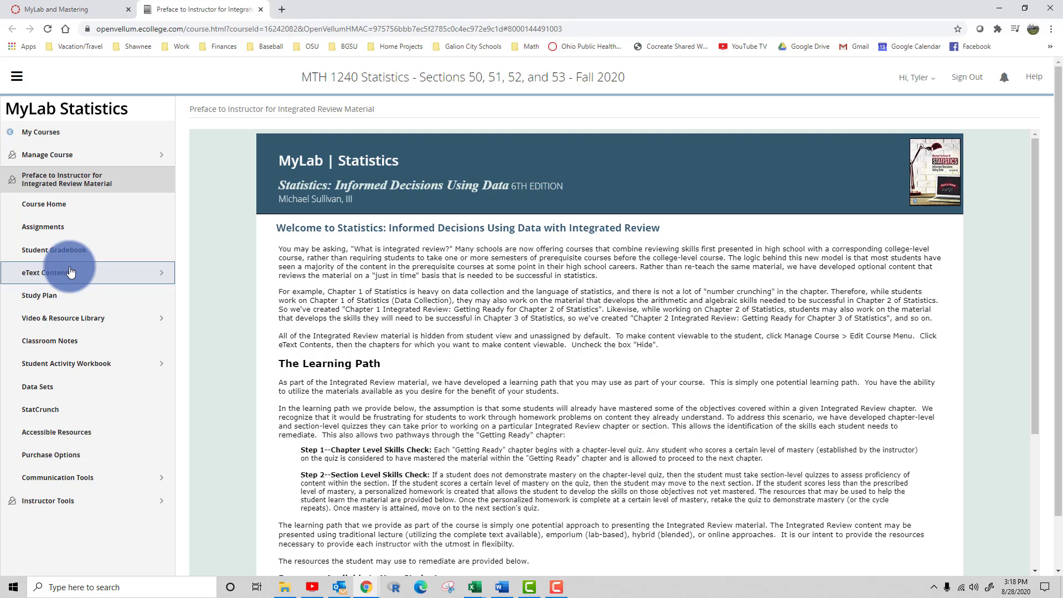
mouse_move(95, 280)
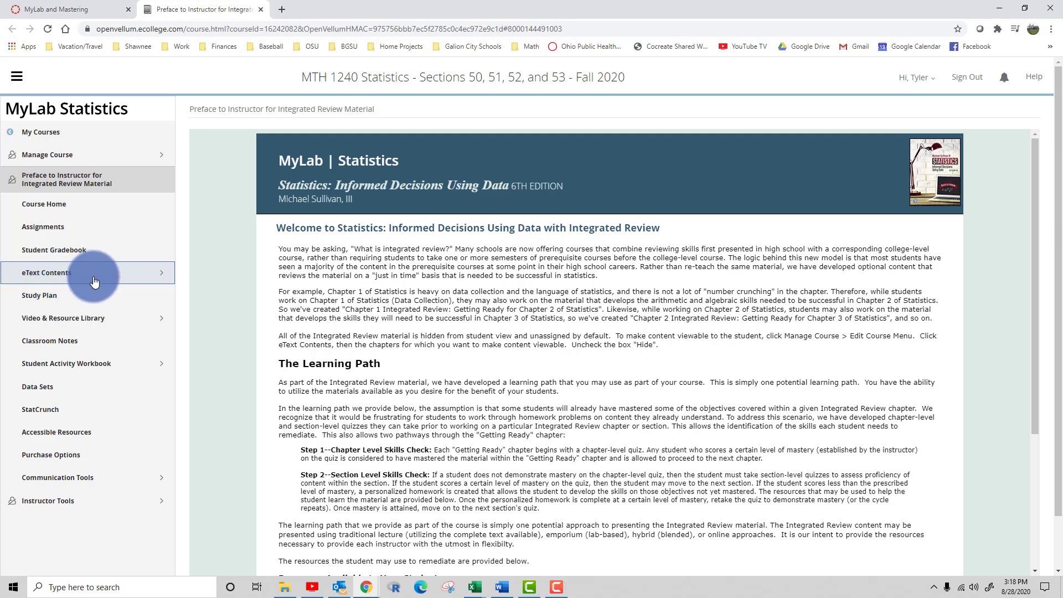
mouse_move(84, 275)
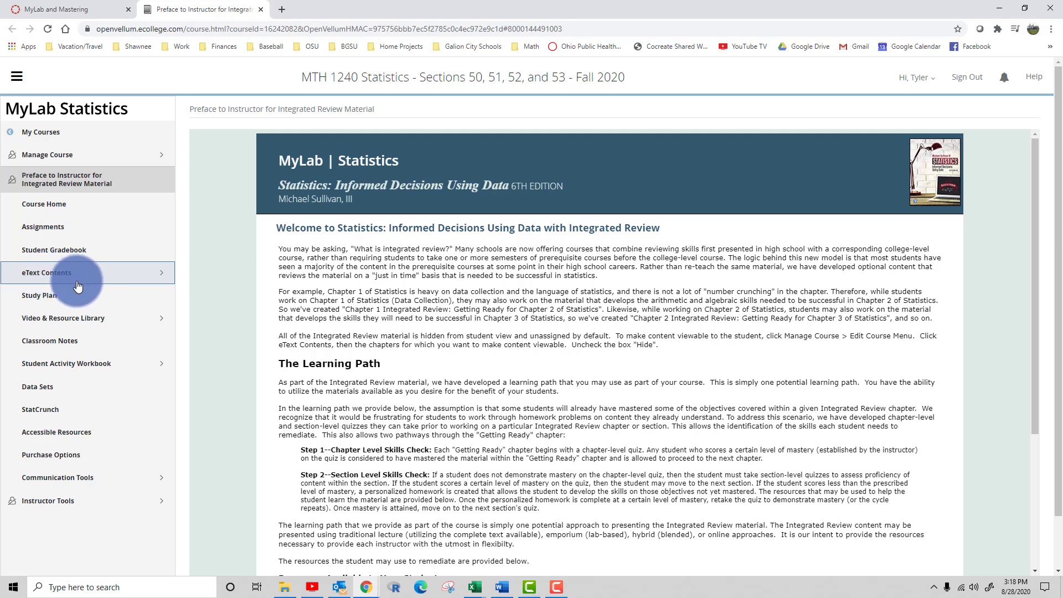
mouse_move(81, 275)
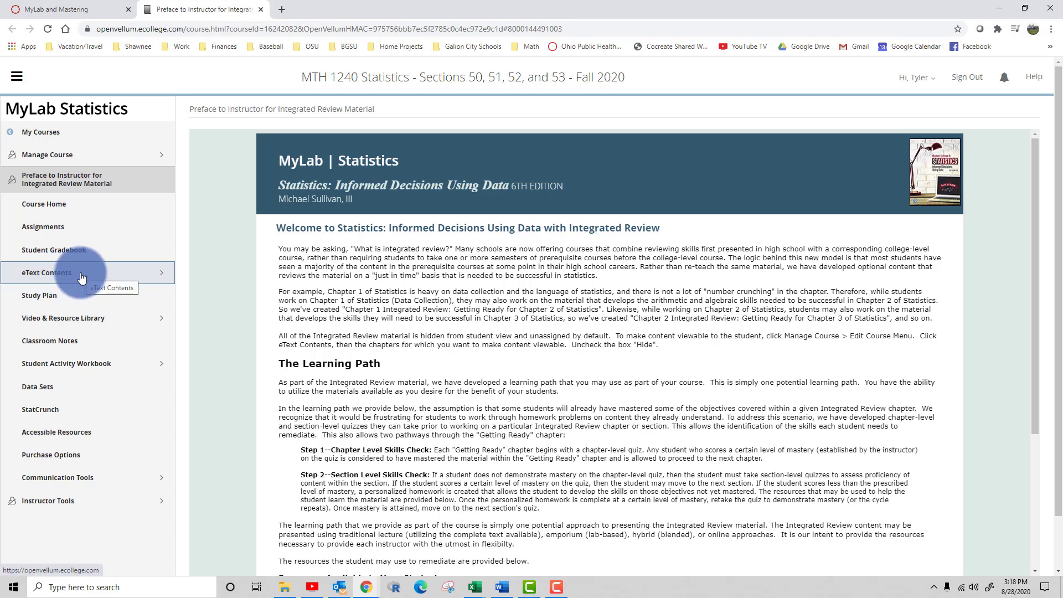
click(47, 273)
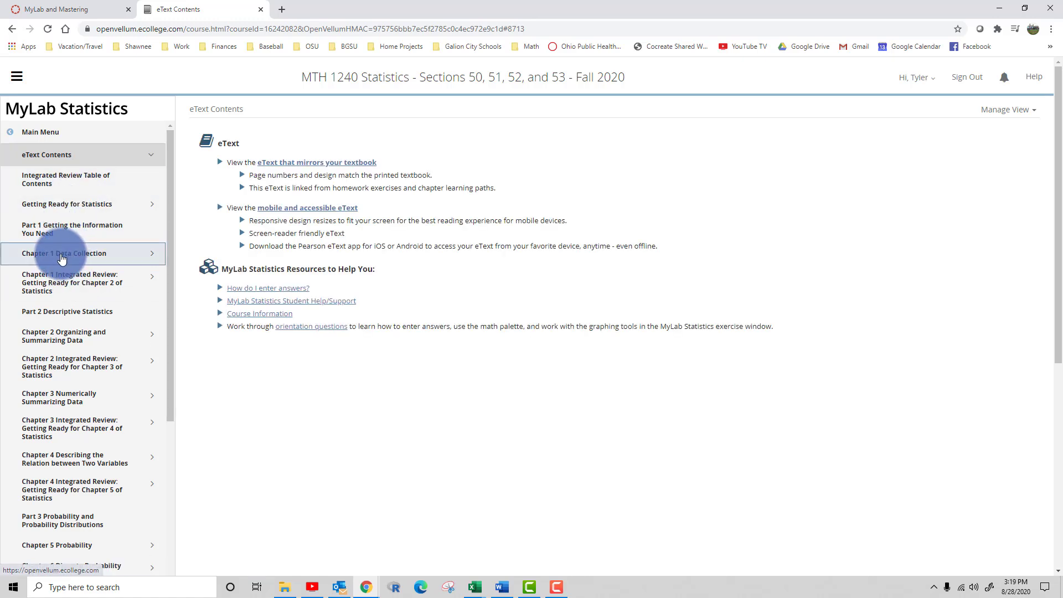
- Expand Chapter 1 Data Collection, select Section 1.1 and view its eText
click(64, 253)
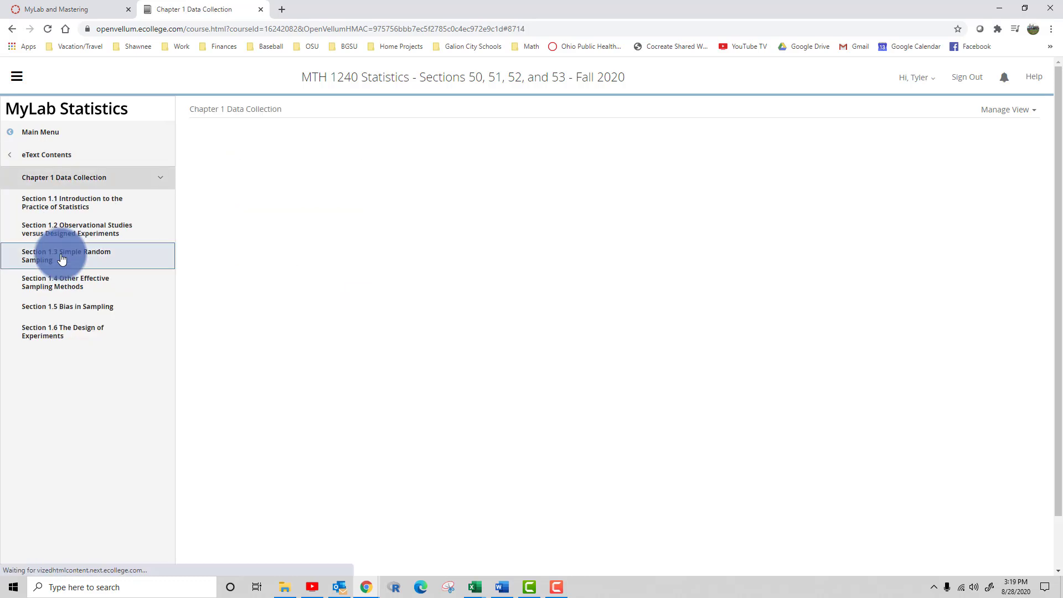
click(65, 202)
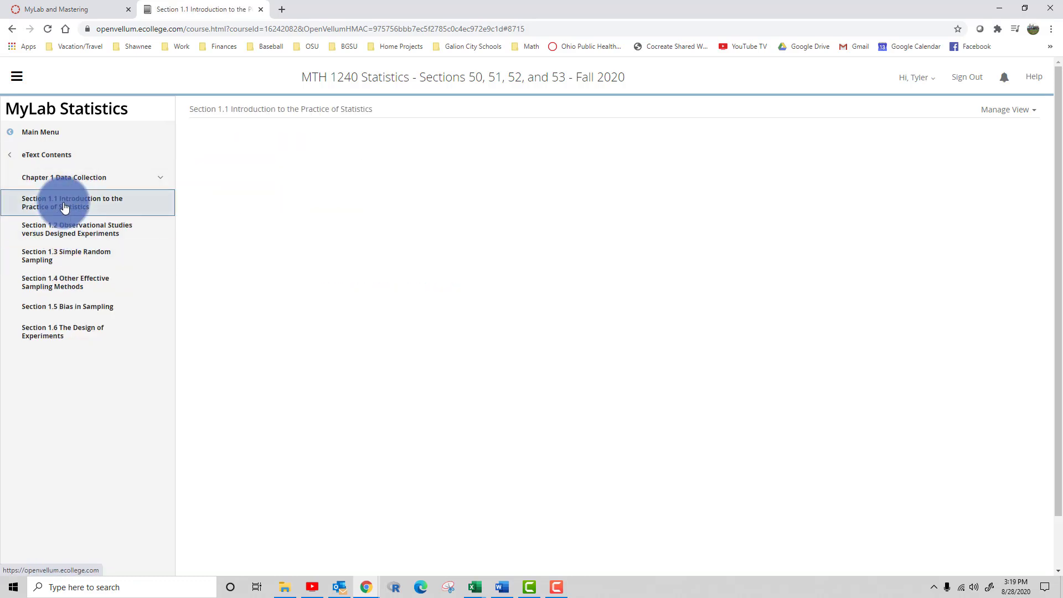
click(72, 202)
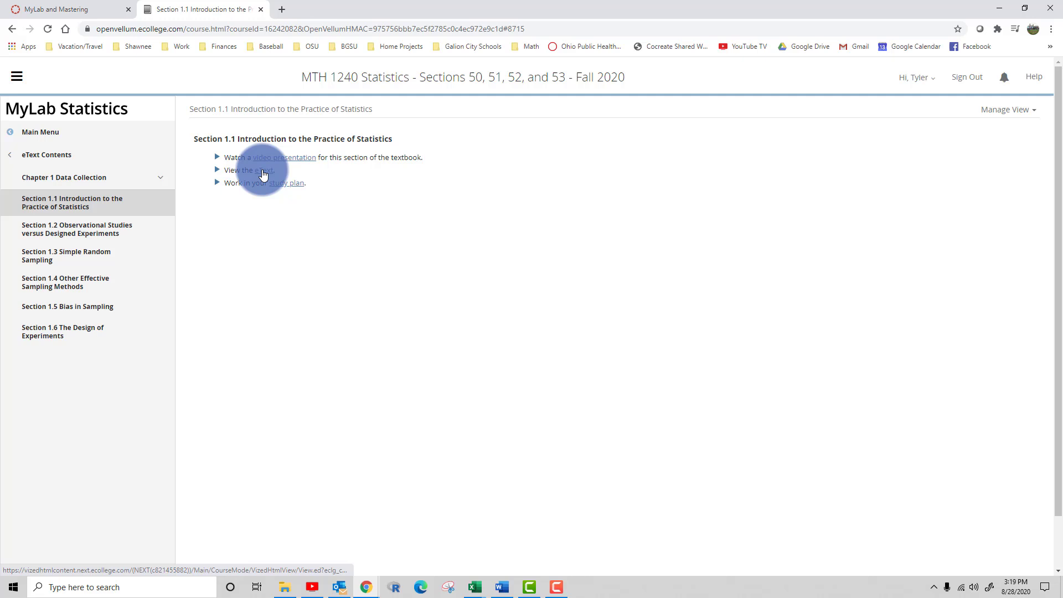
click(262, 170)
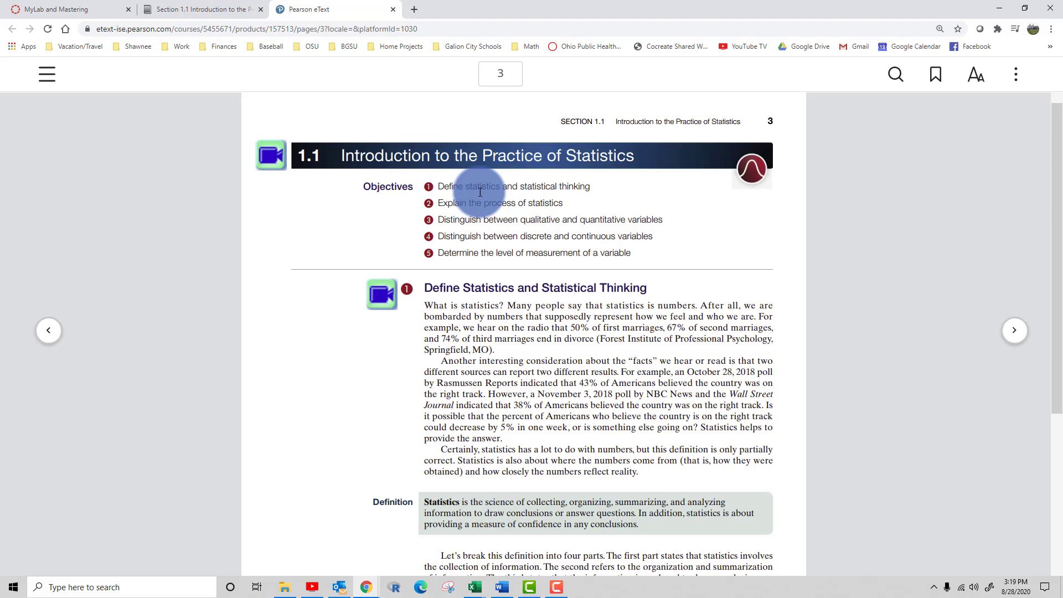
mouse_move(47, 74)
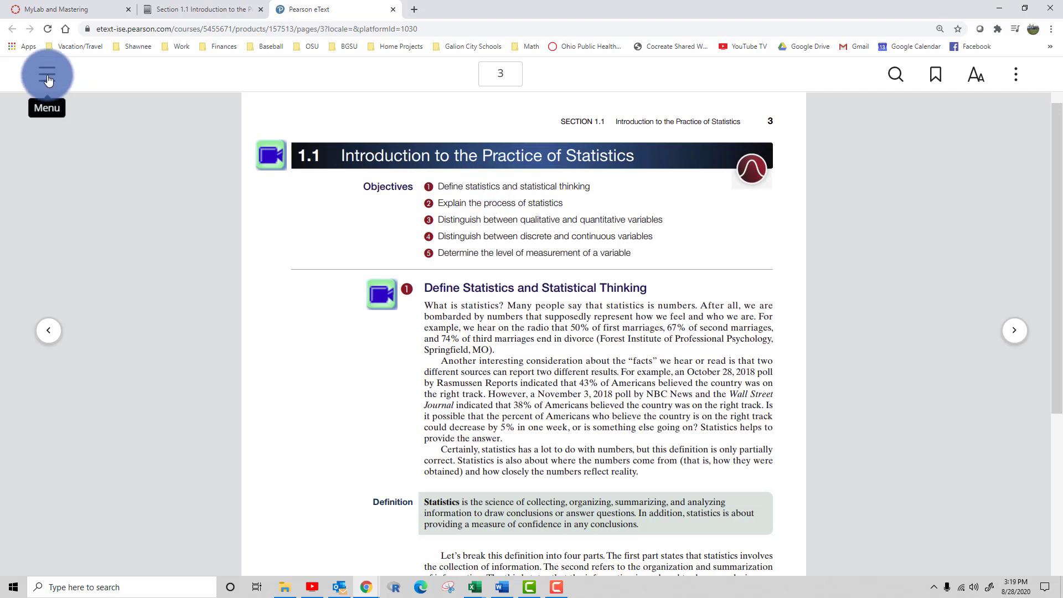
- Jump via Contents to Section 4.2 Least-Squares Regression and advance to page 203
click(46, 75)
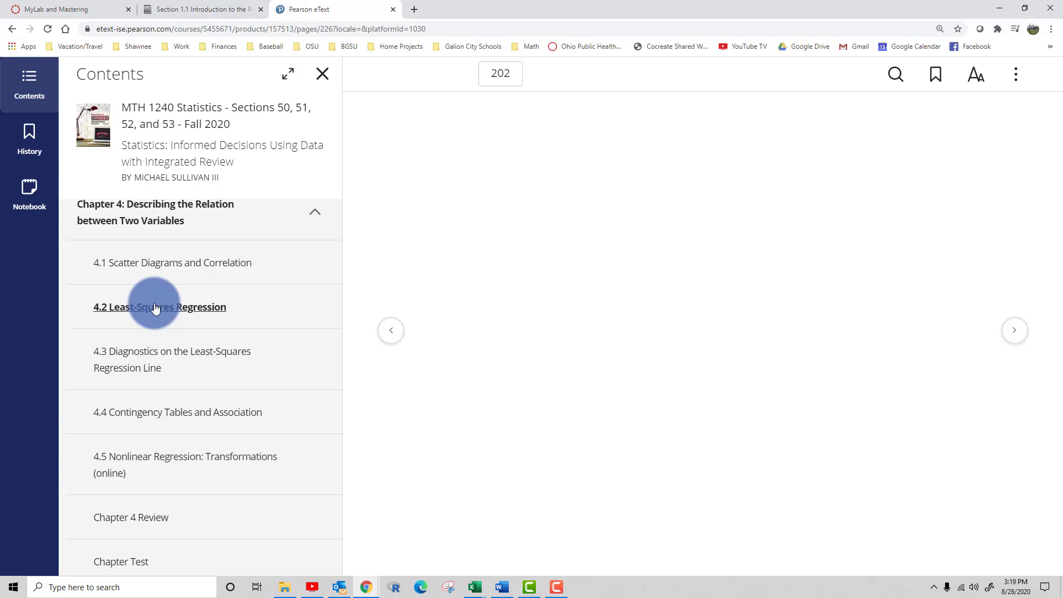
click(160, 307)
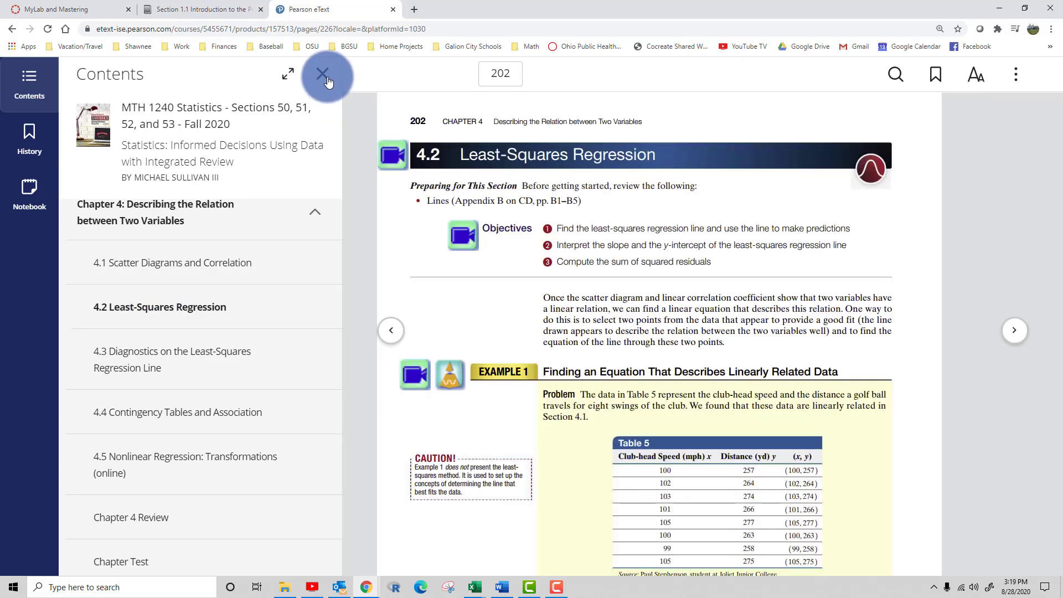
click(327, 74)
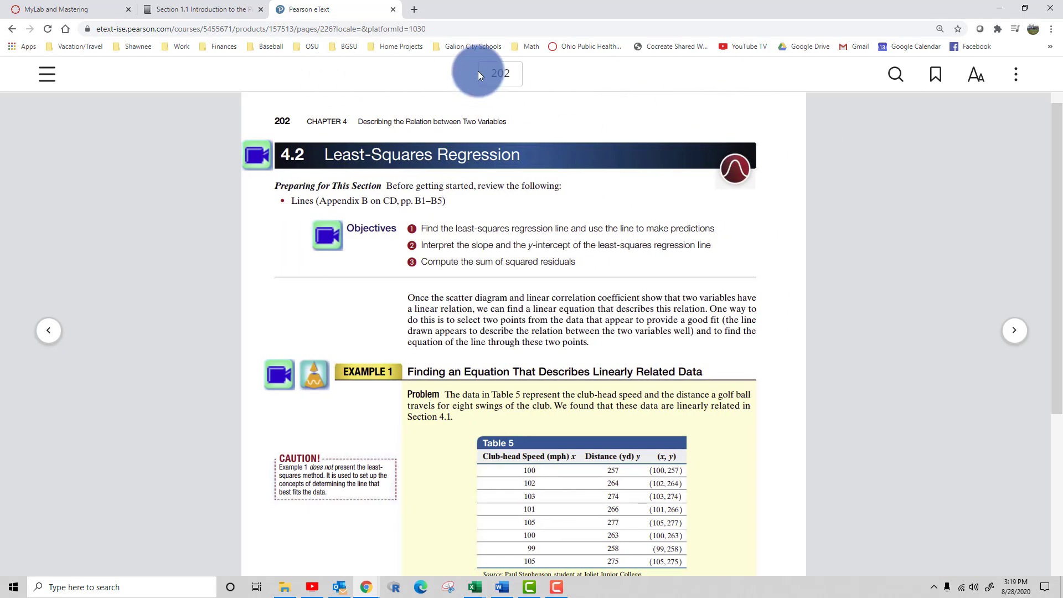
mouse_move(1021, 340)
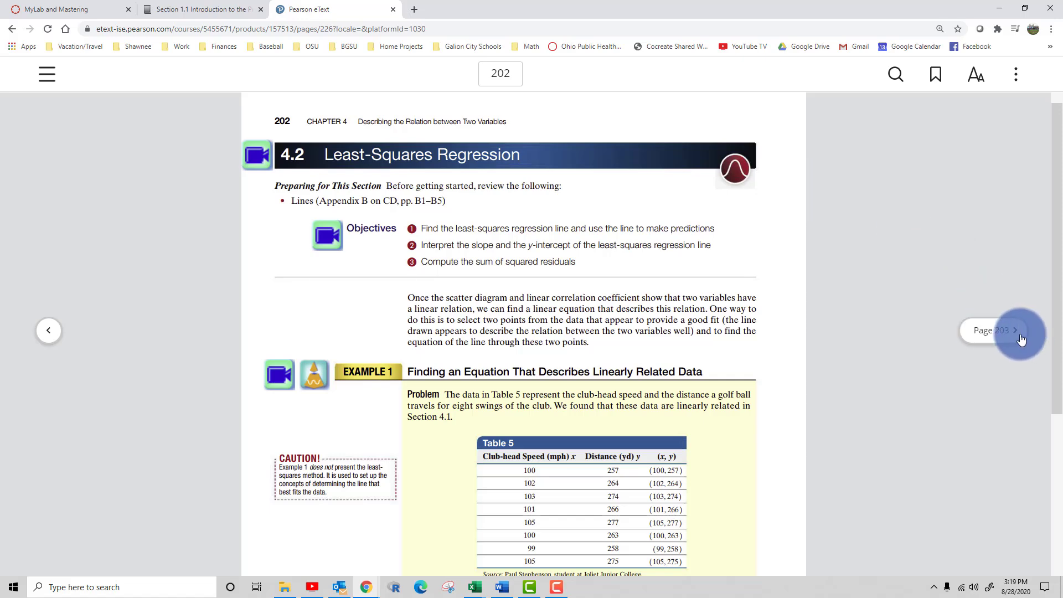
click(1014, 330)
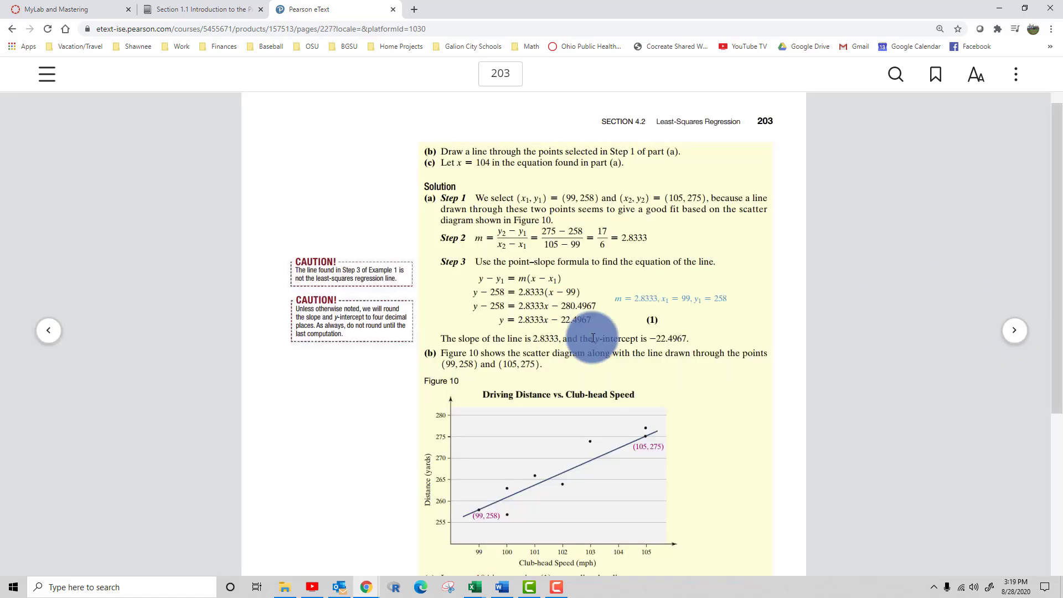